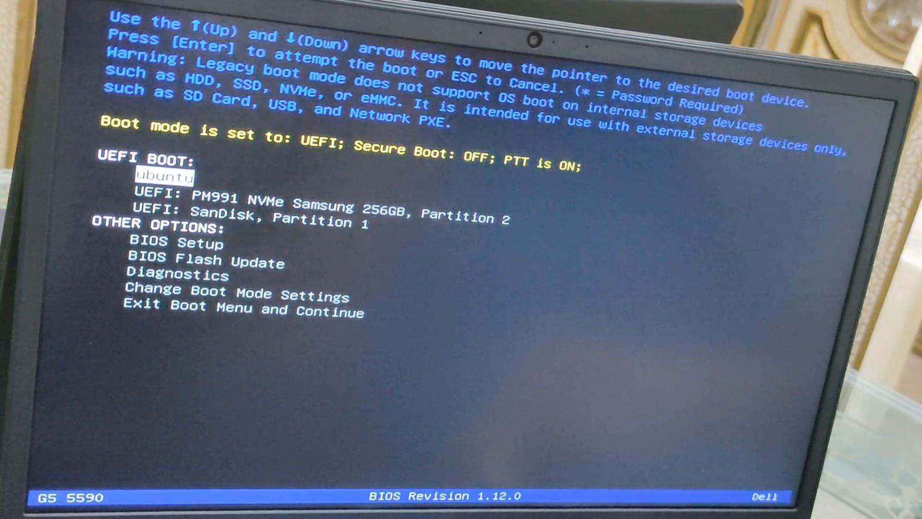
Boot from UEFI: PM991 NVMe Samsung 256GB, Partition 2 in the Dell boot menu.
key("Down")
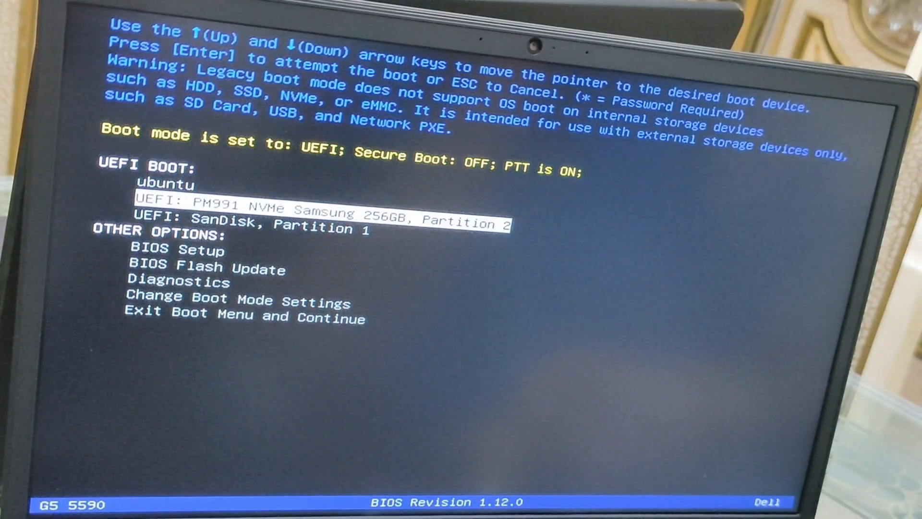
key("Down")
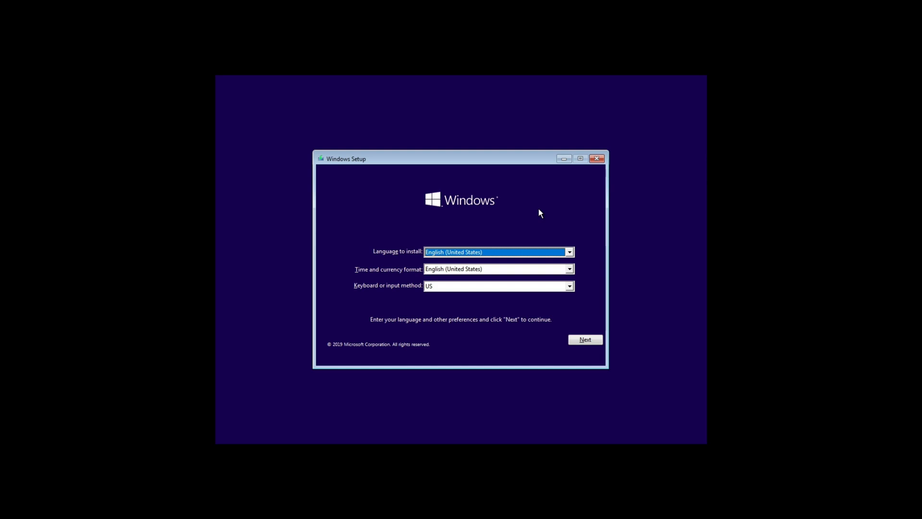
mouse_move(584, 339)
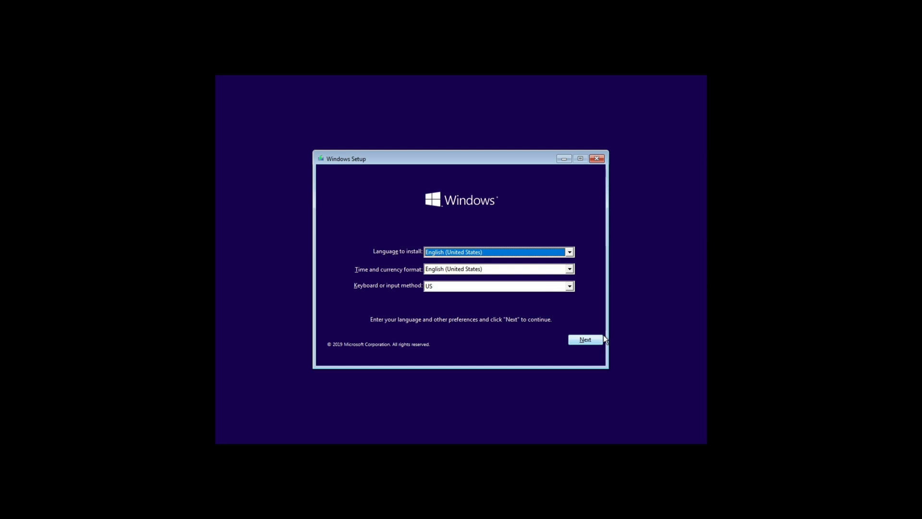
Keep English (United States) with the US keyboard and choose Install now.
left_click(585, 339)
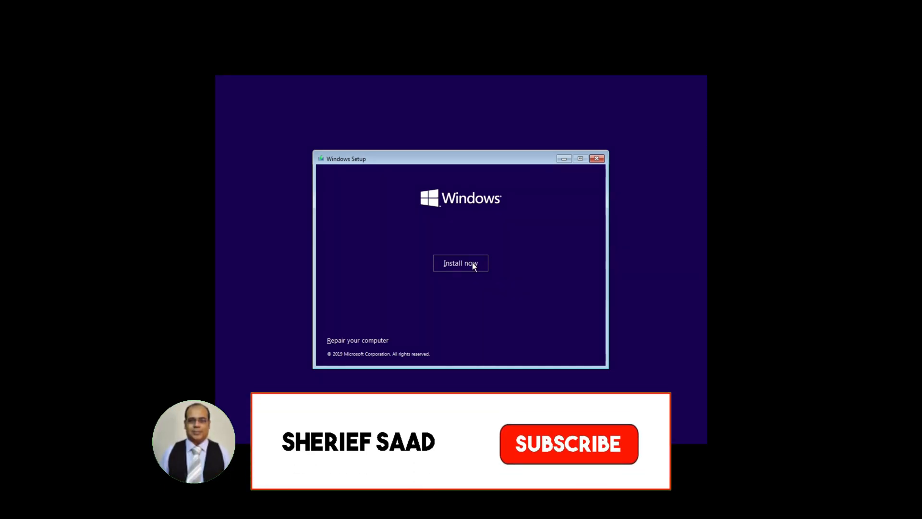
left_click(460, 263)
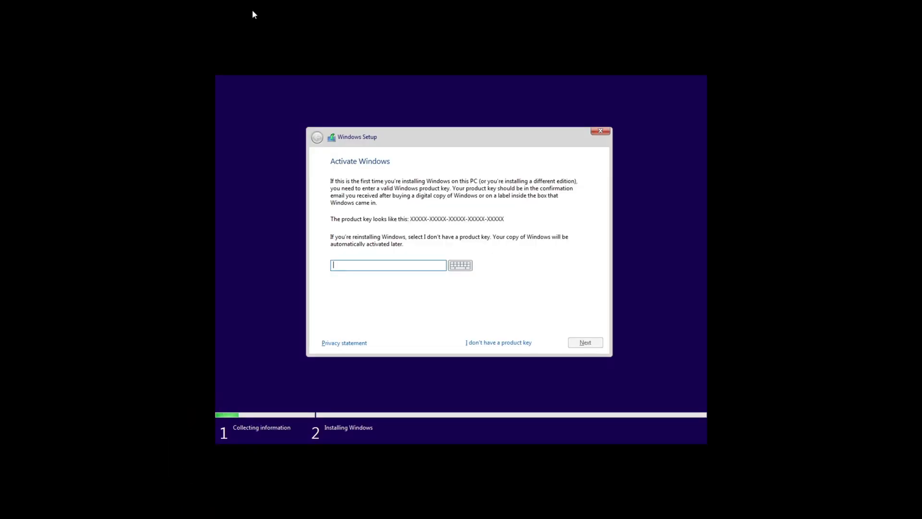
mouse_move(504, 344)
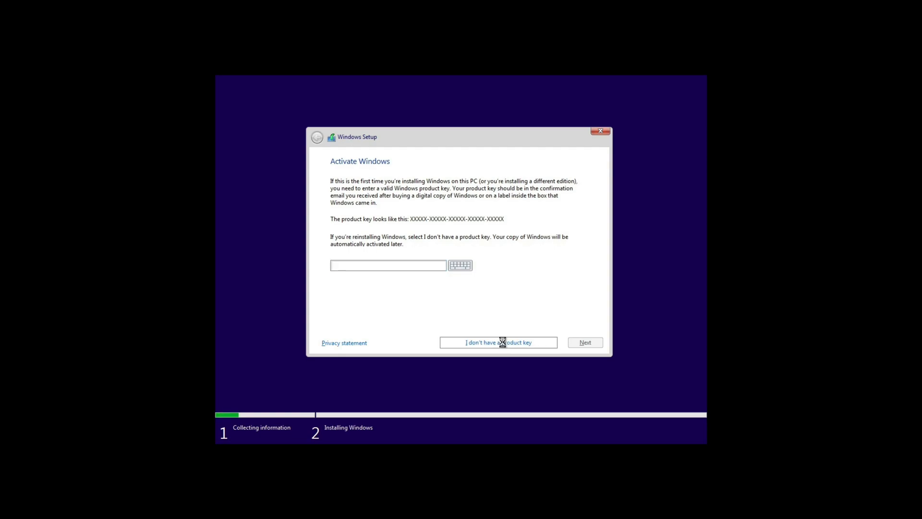
Skip the product key, choose Windows 10 Pro and accept the license terms.
left_click(498, 342)
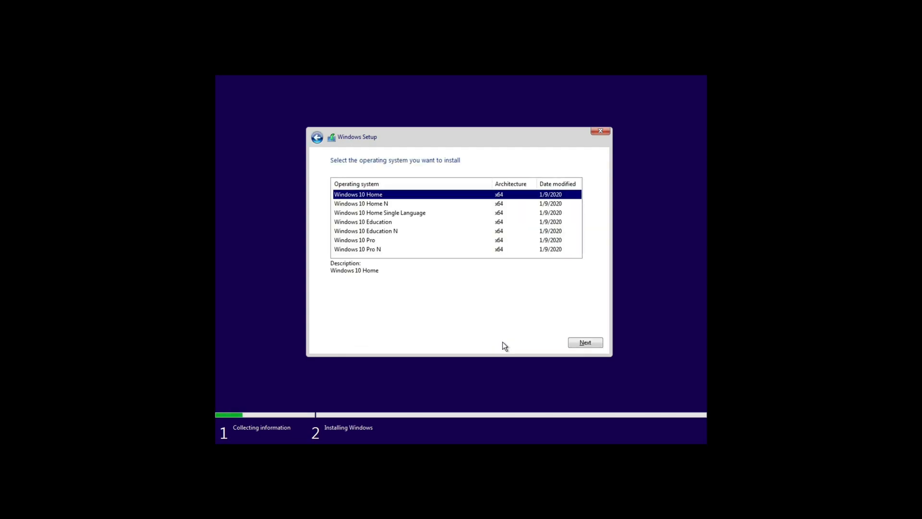
mouse_move(478, 280)
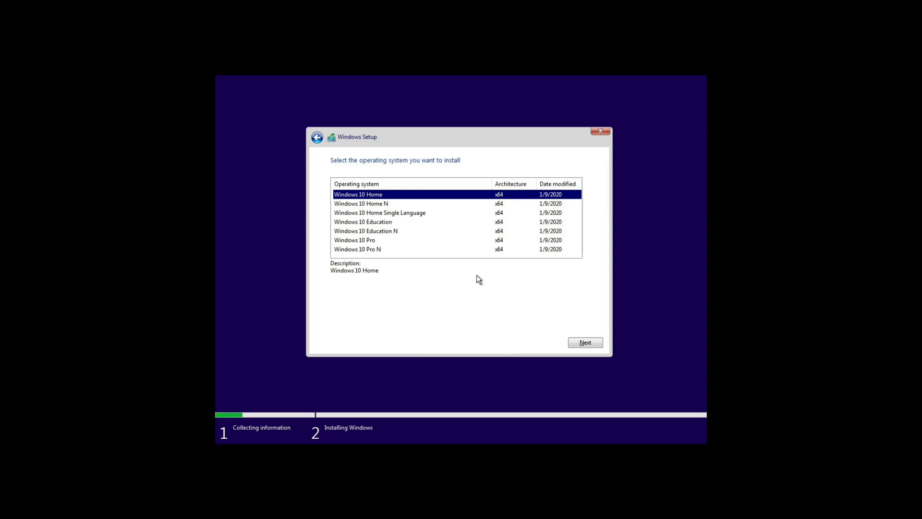
mouse_move(364, 213)
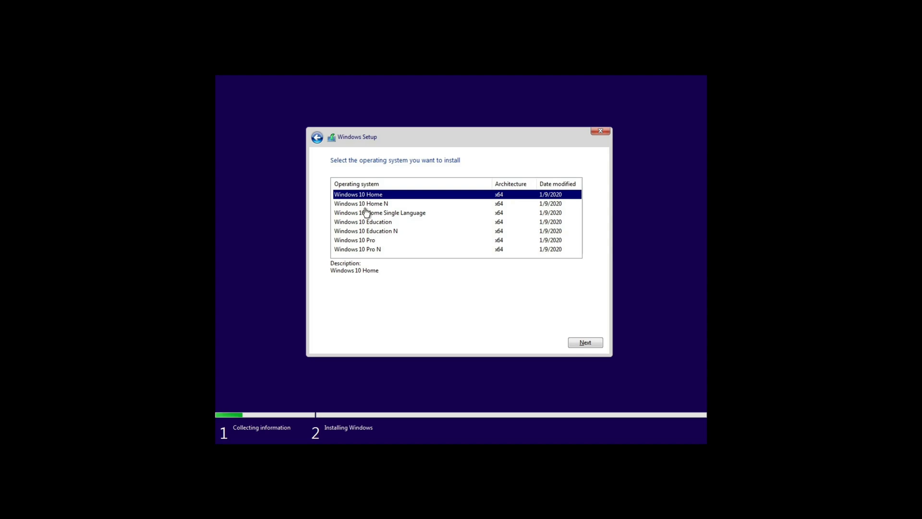
mouse_move(373, 243)
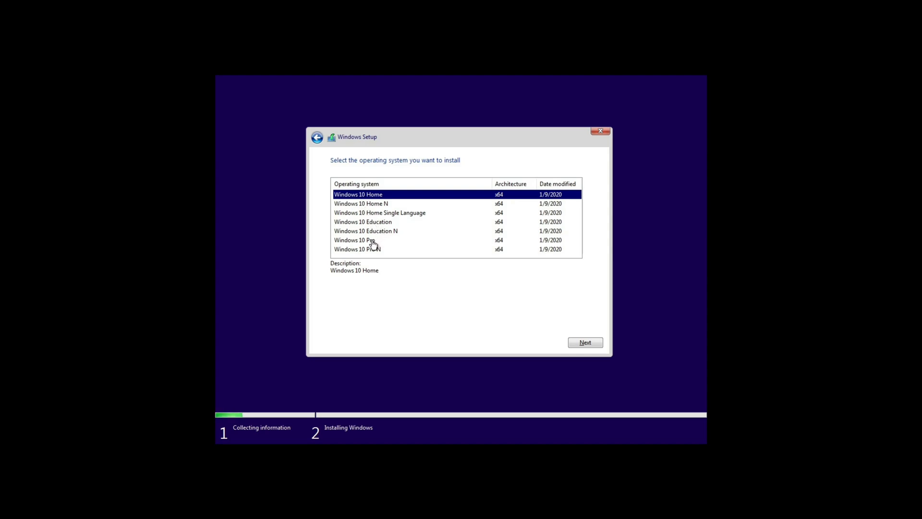
left_click(354, 239)
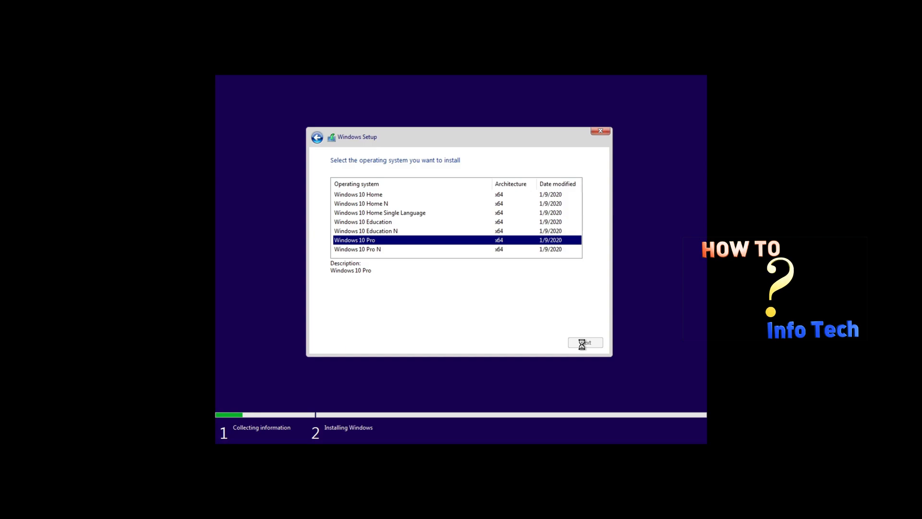
left_click(585, 343)
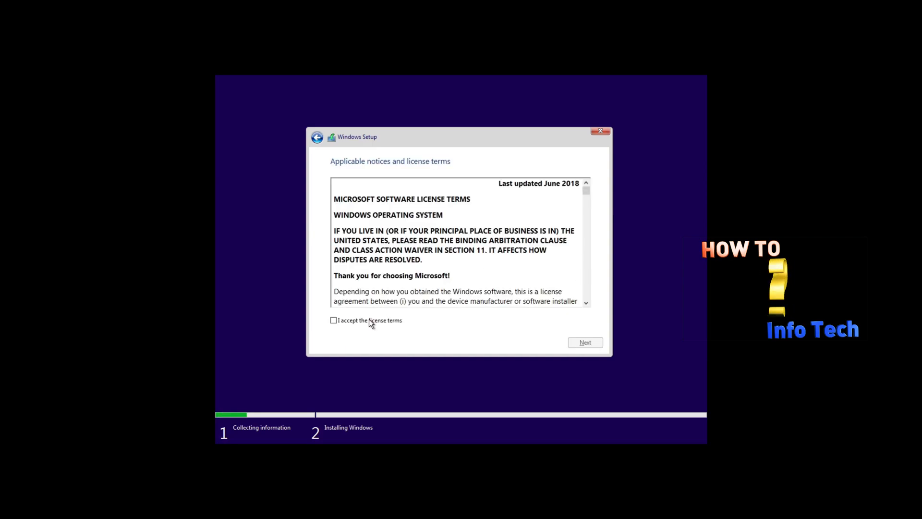
left_click(334, 319)
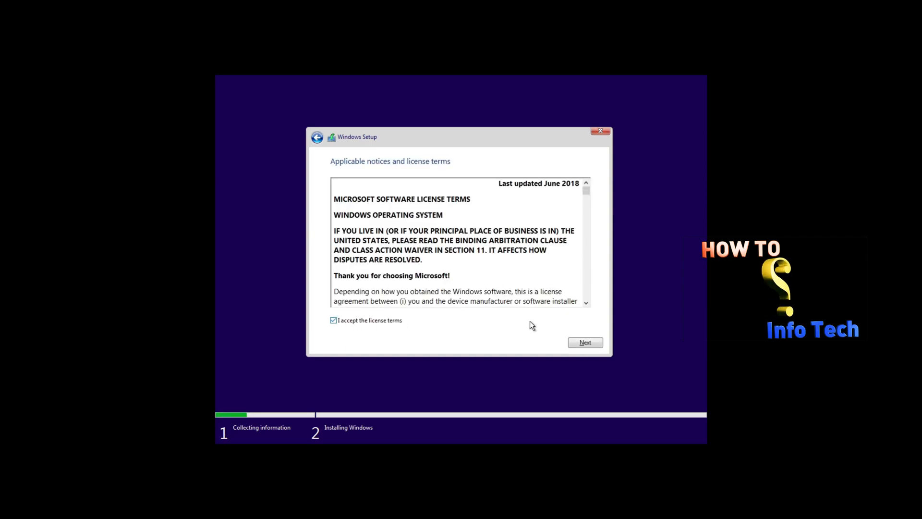
left_click(584, 341)
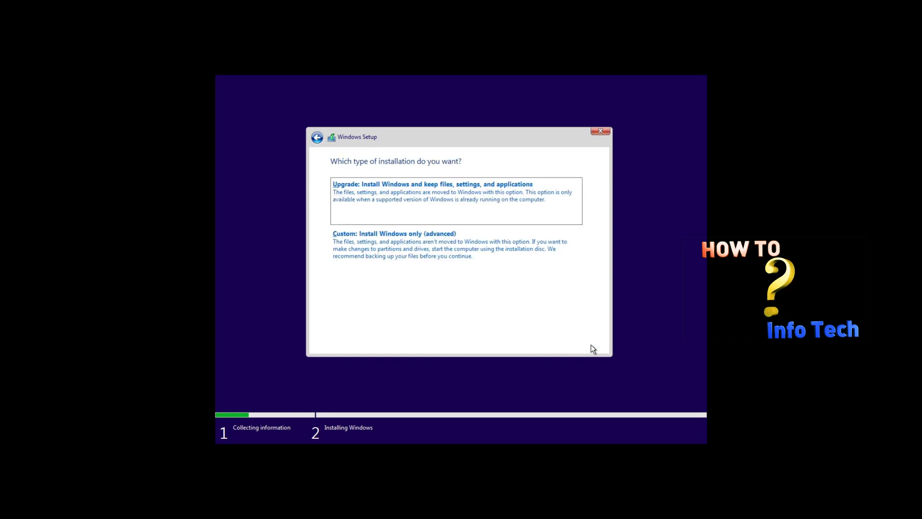
Choose a custom install, create a new partition at the suggested size and install Windows on Drive 0 Partition 2.
left_click(394, 234)
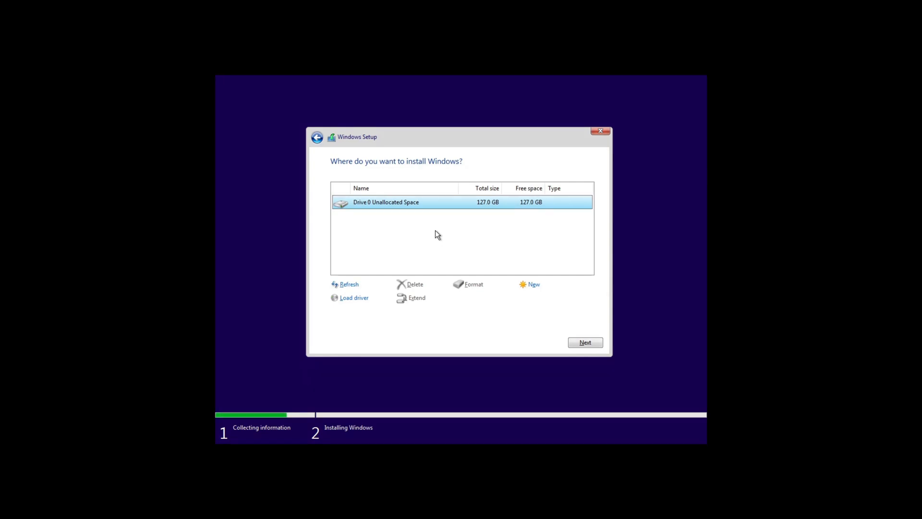
mouse_move(530, 299)
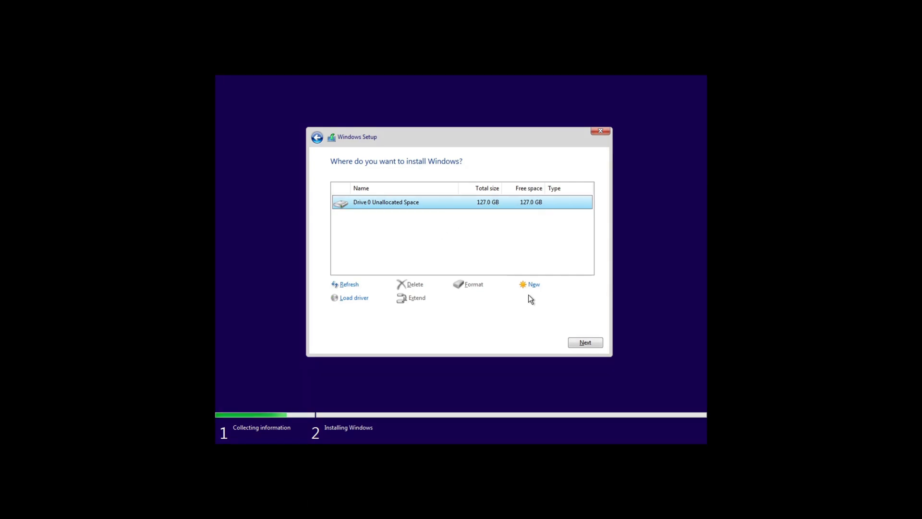
left_click(533, 284)
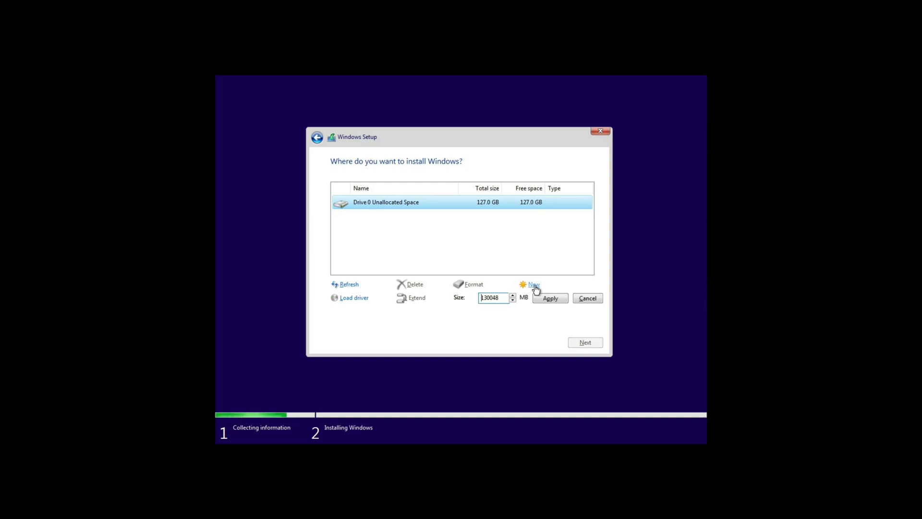
left_click(549, 298)
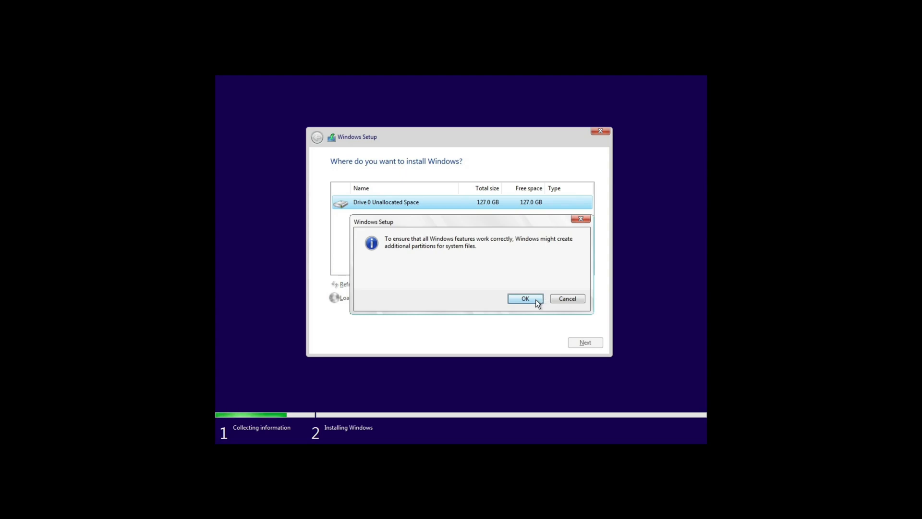
left_click(524, 298)
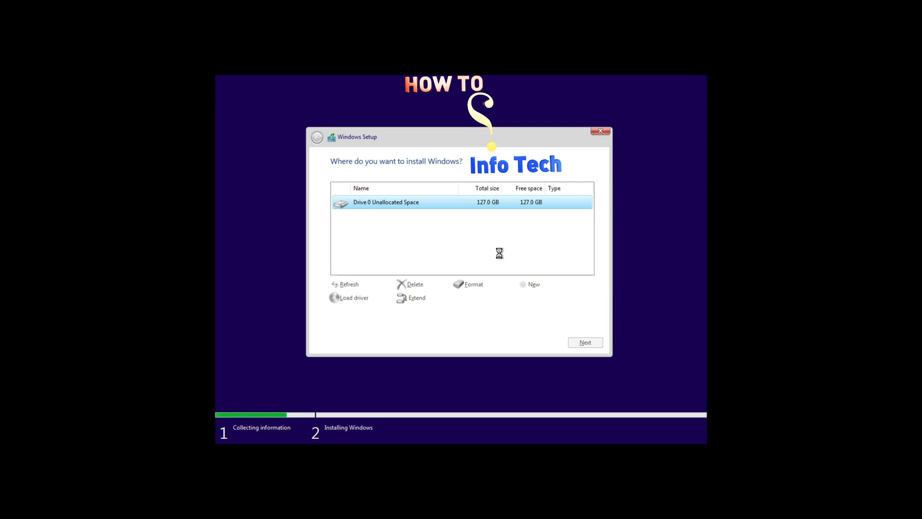
left_click(533, 284)
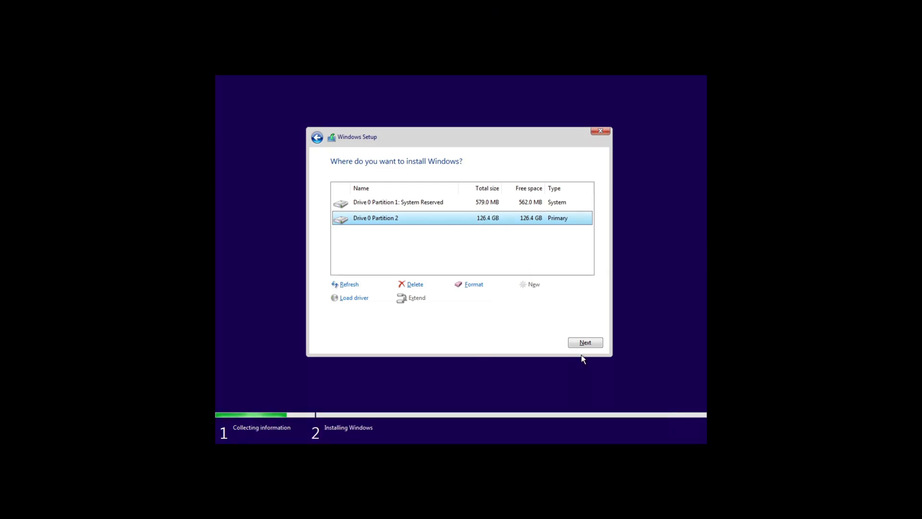
left_click(585, 342)
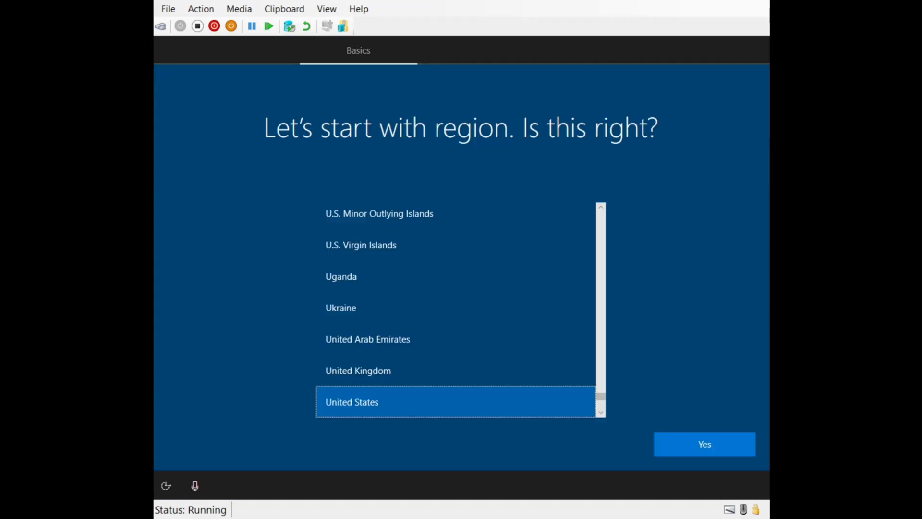
mouse_move(435, 344)
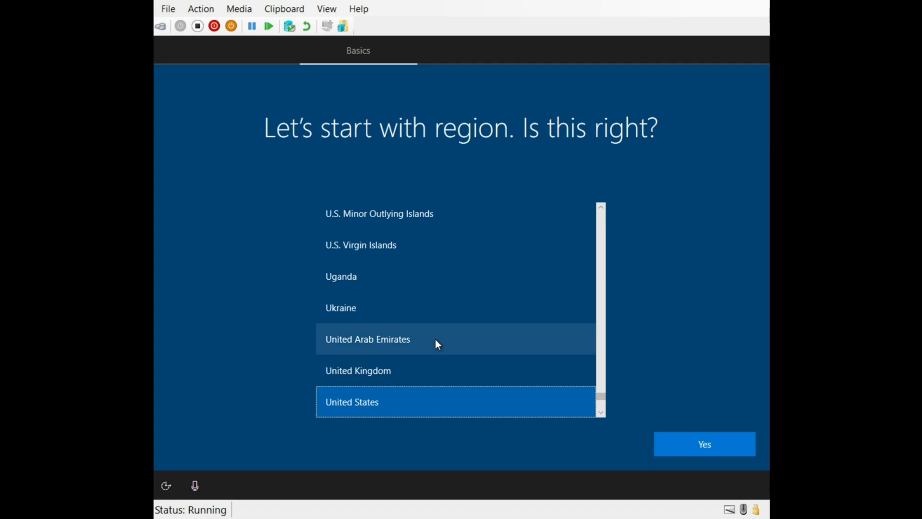
mouse_move(616, 443)
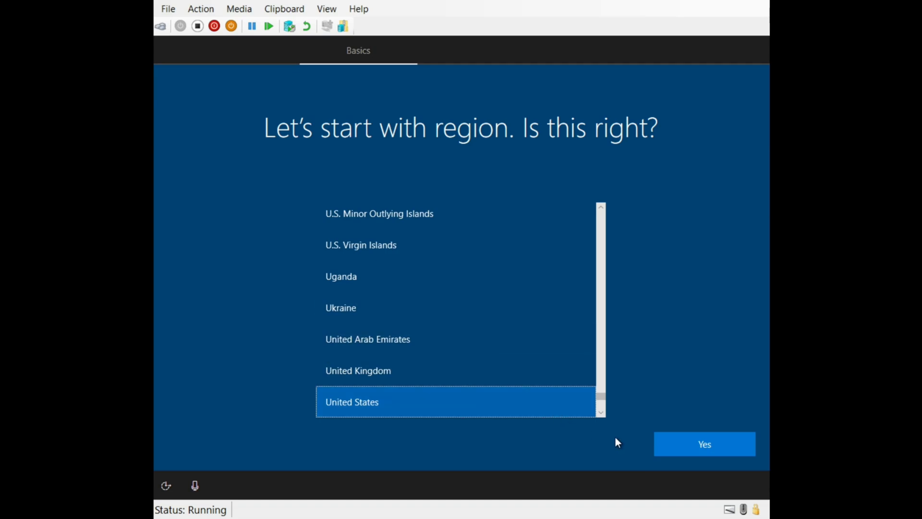
Confirm United States and the US keyboard layout, skipping a second layout.
left_click(704, 444)
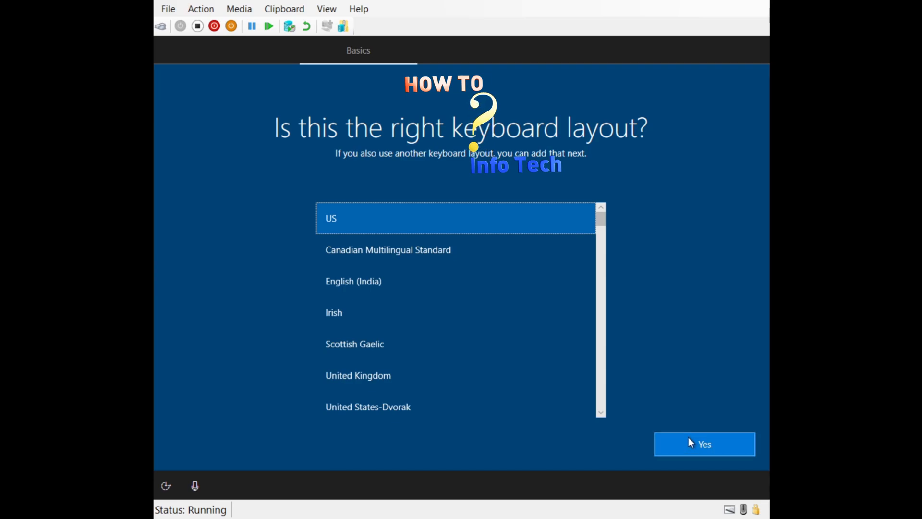
left_click(704, 443)
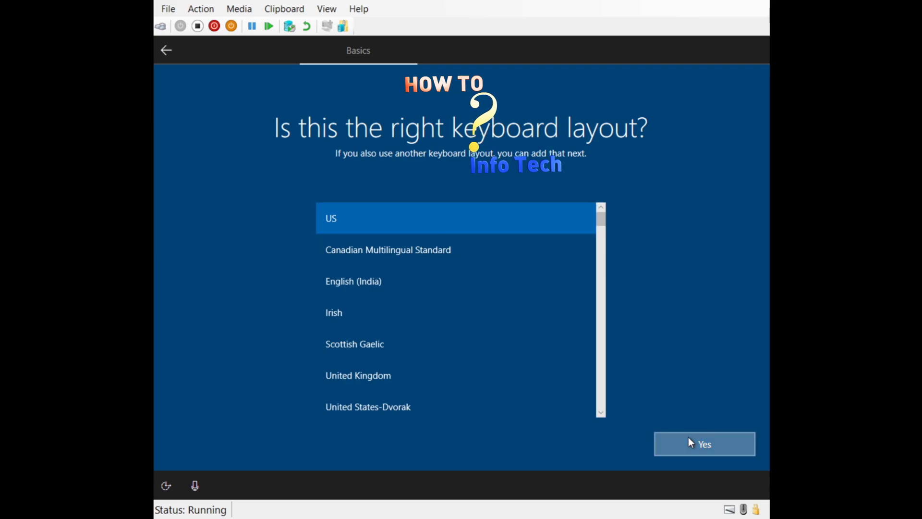
left_click(704, 444)
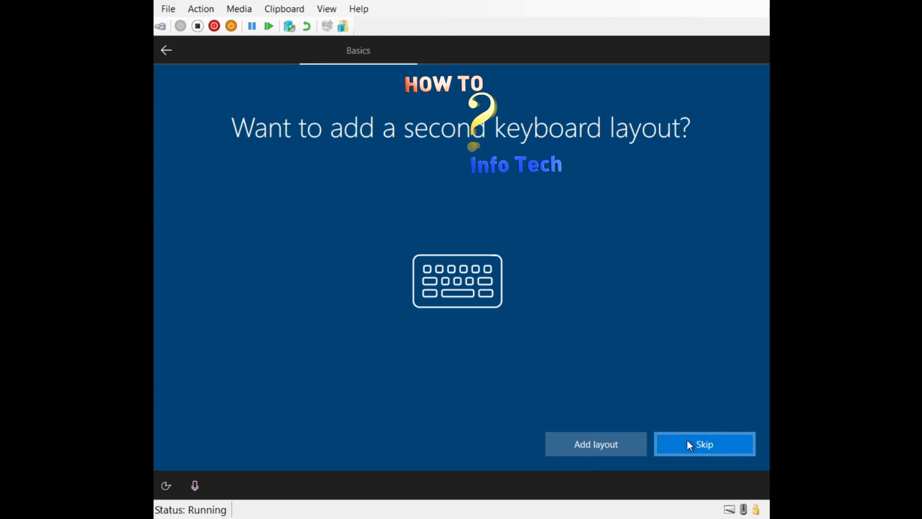
left_click(704, 444)
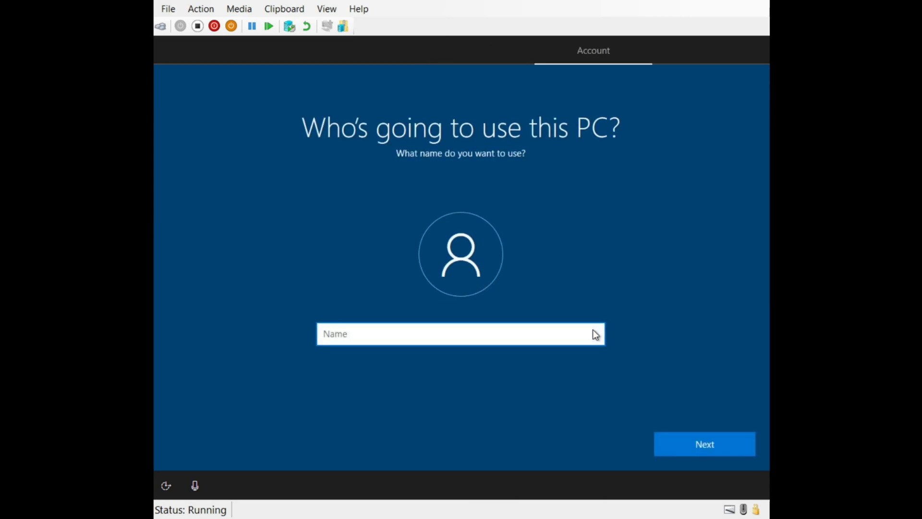
Create the local account 'Sherief' and set and confirm its password.
type("Sherief")
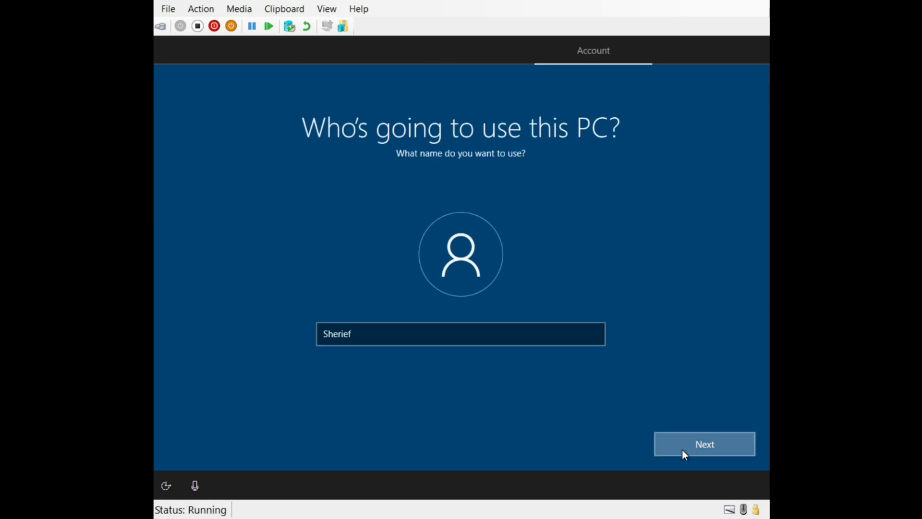
left_click(704, 444)
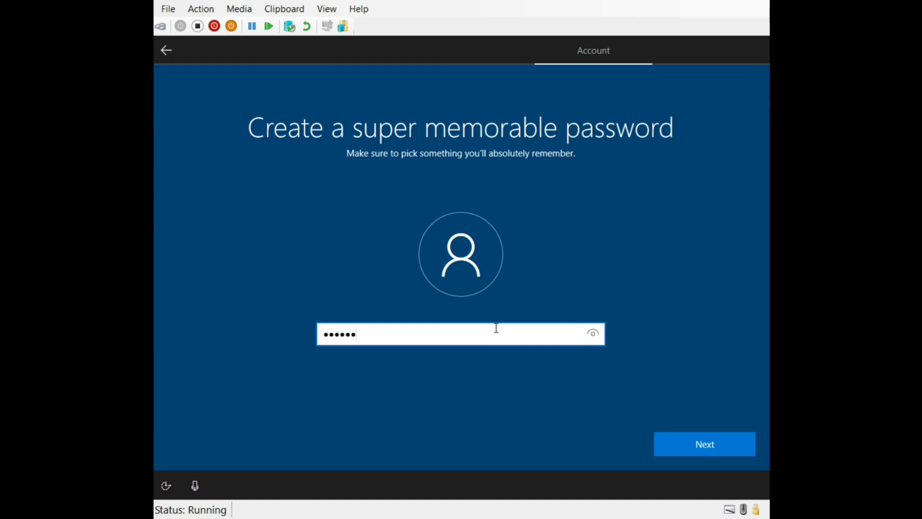
left_click(704, 443)
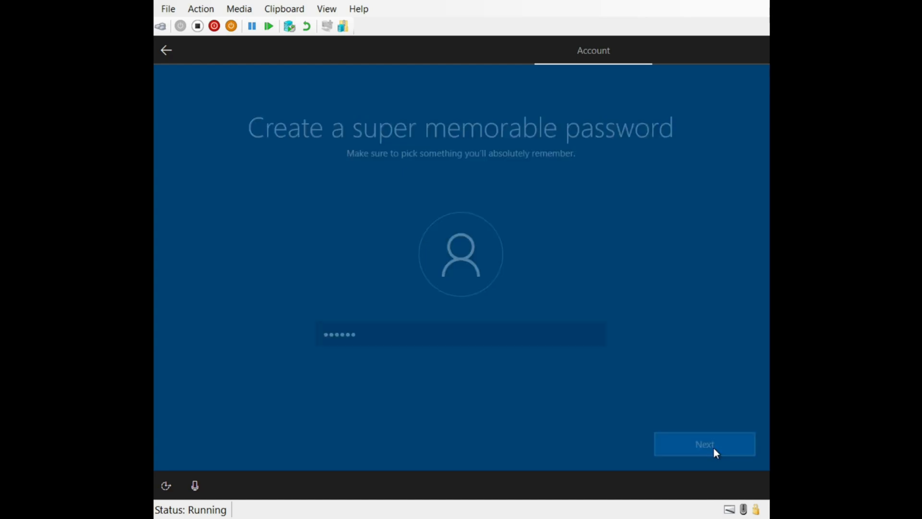
left_click(704, 444)
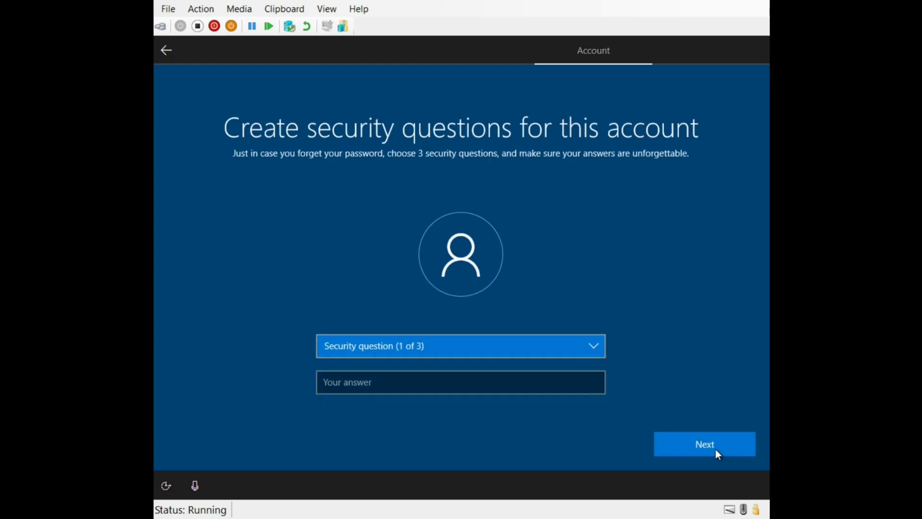
Answer the first pet, birth city and childhood nickname security questions, then accept the privacy settings.
left_click(460, 346)
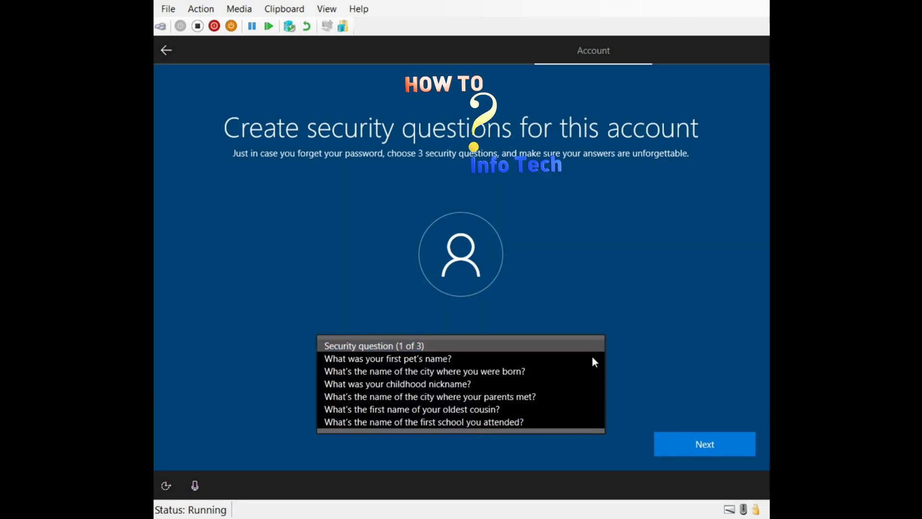
left_click(387, 359)
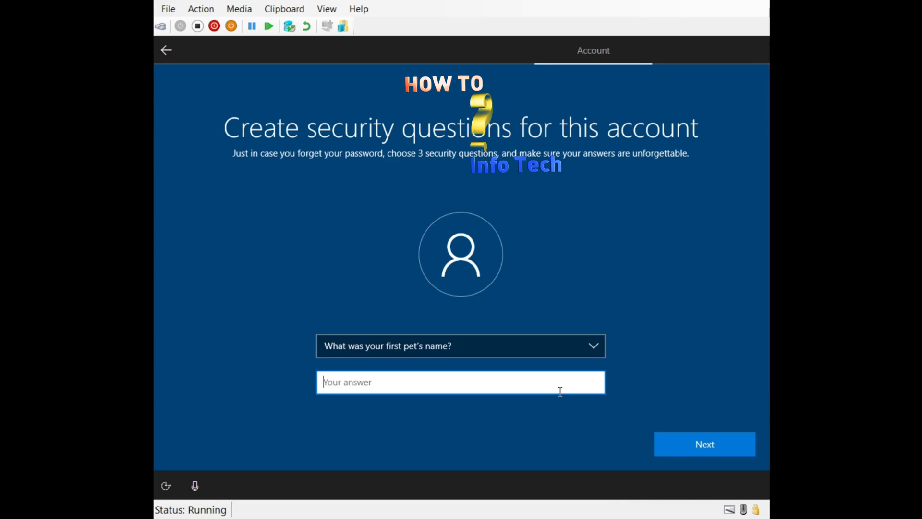
type("one")
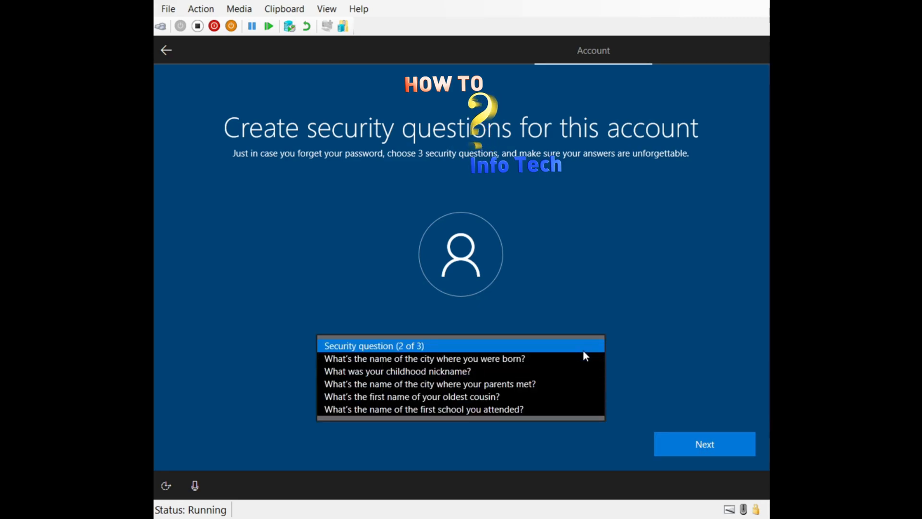
left_click(423, 358)
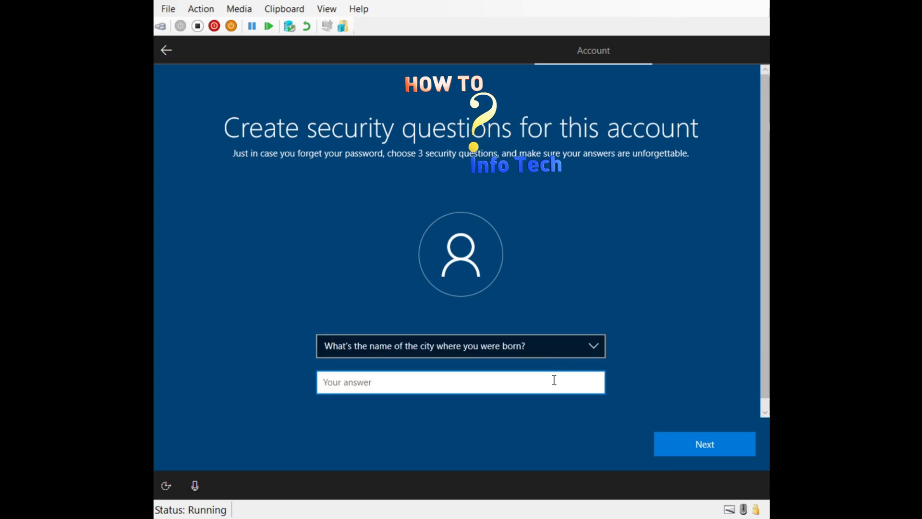
left_click(460, 345)
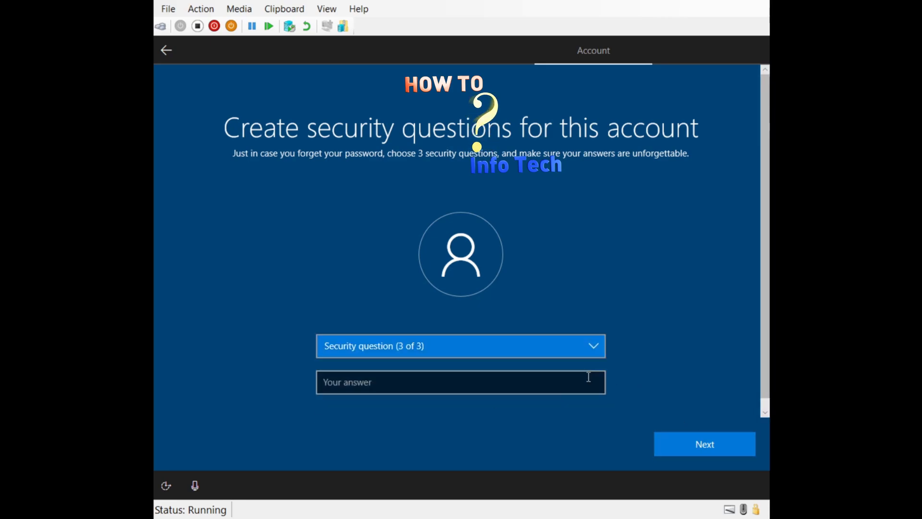
left_click(460, 345)
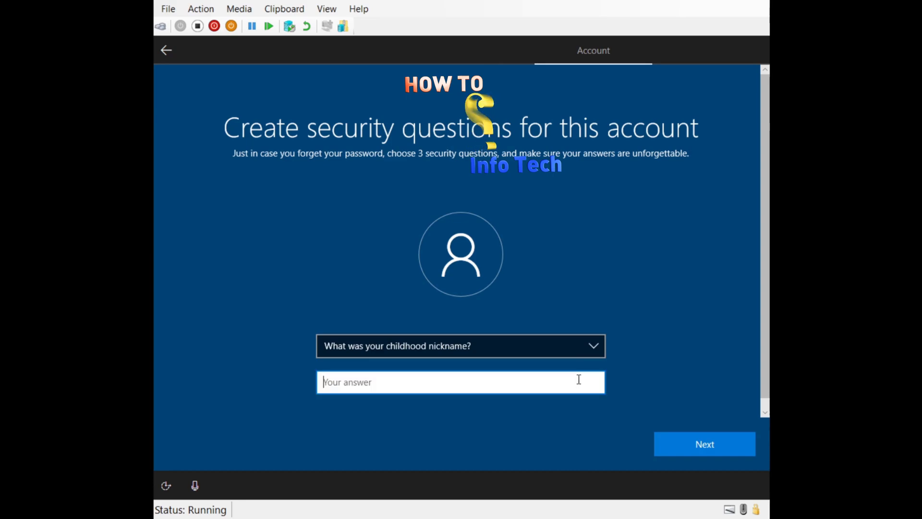
left_click(704, 444)
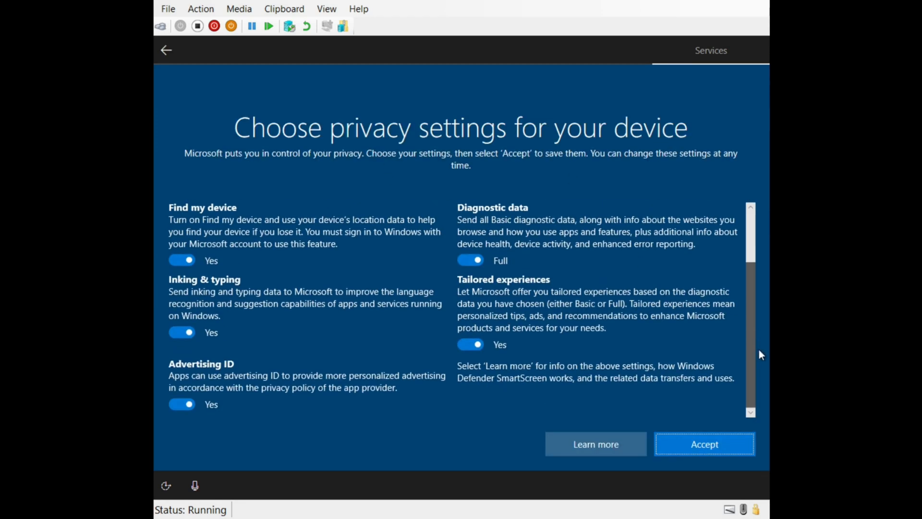
left_click(704, 444)
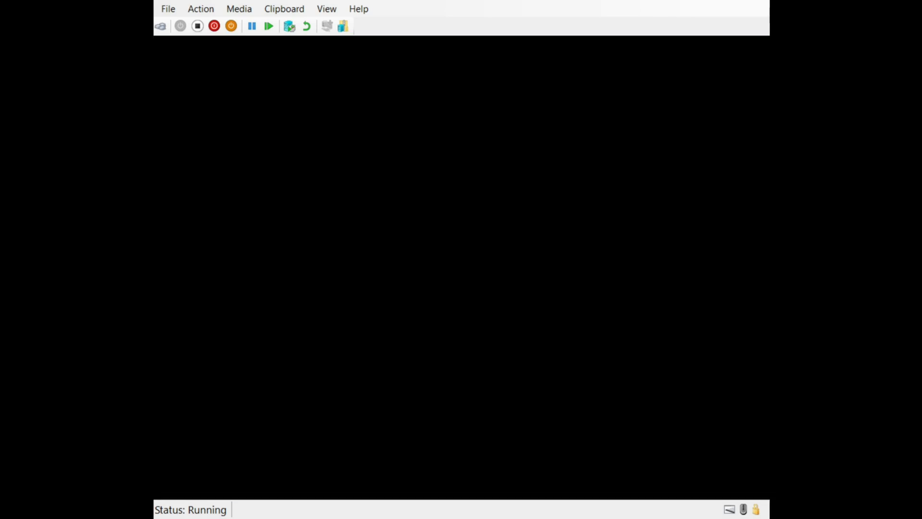